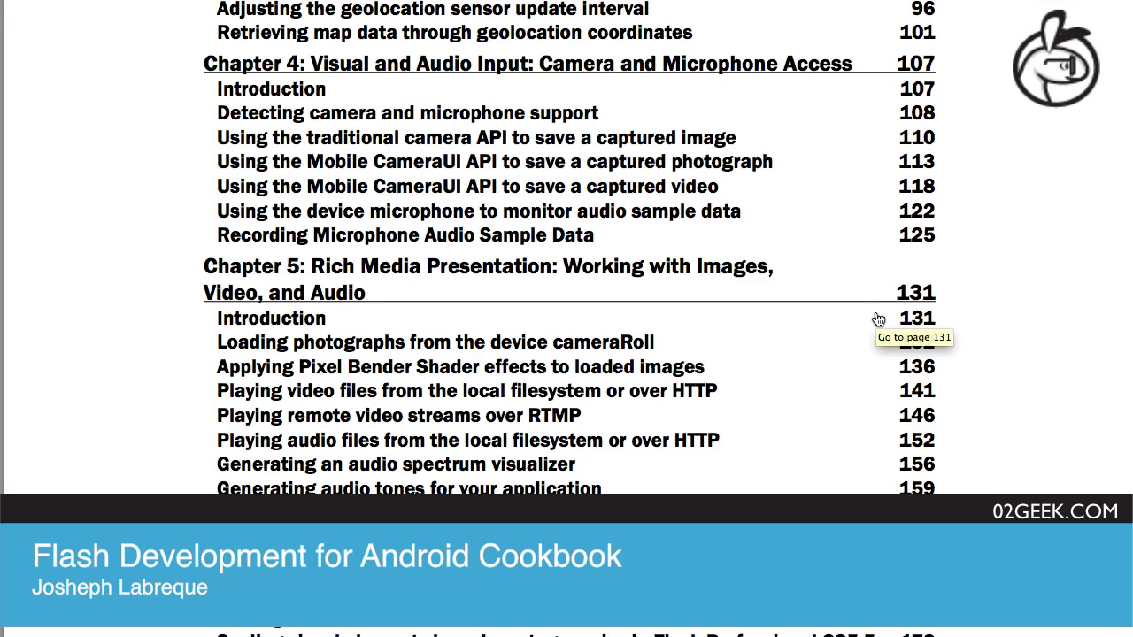
{"action": "mouse_move", "coordinate": [646, 289]}
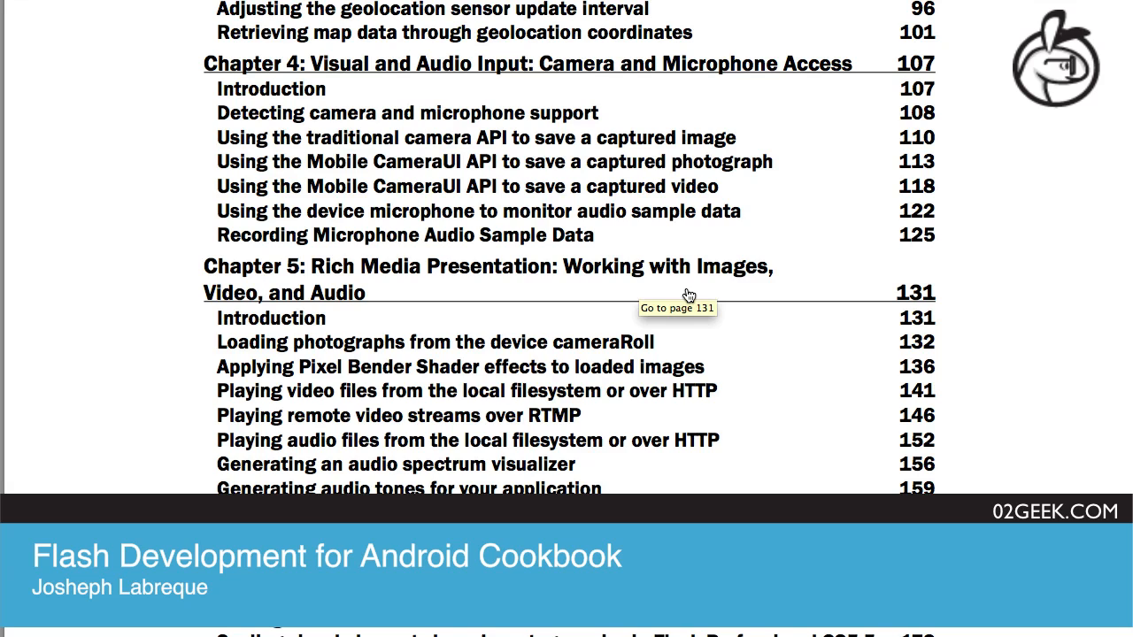
{"action": "mouse_move", "coordinate": [768, 343]}
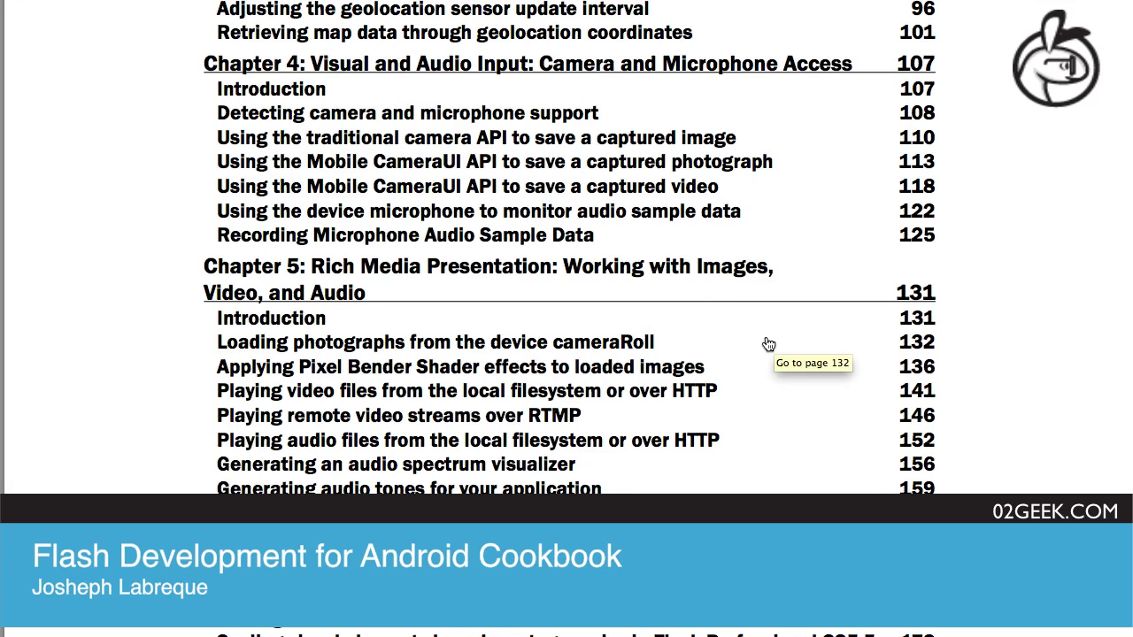
{"action": "scroll", "scroll_direction": "down", "scroll_amount": 3}
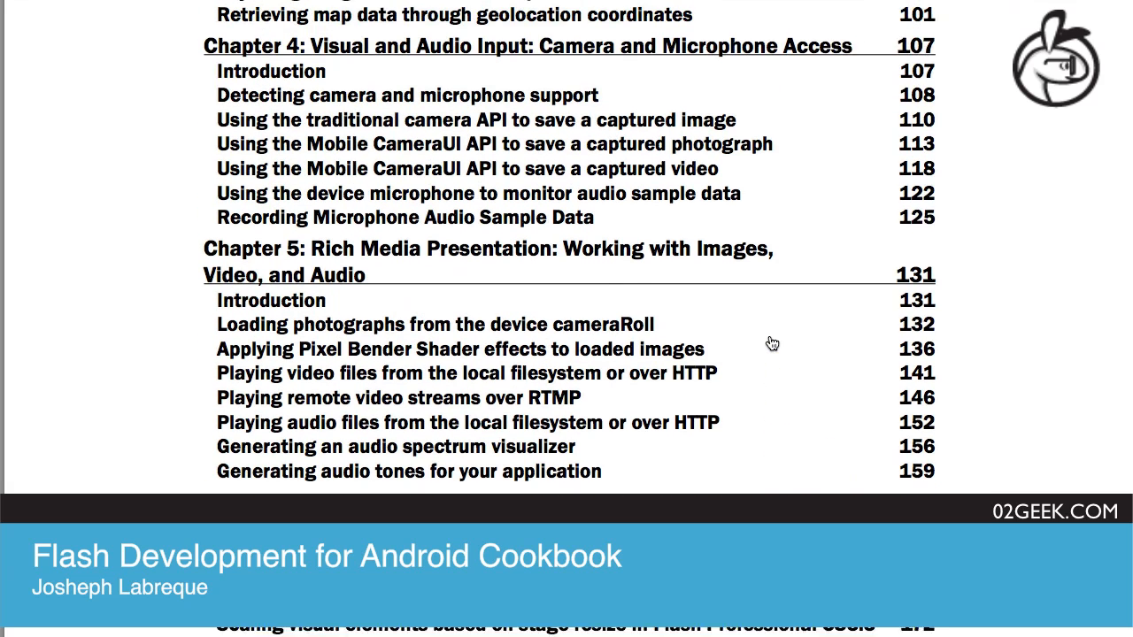
{"action": "scroll", "scroll_direction": "down", "scroll_amount": 3}
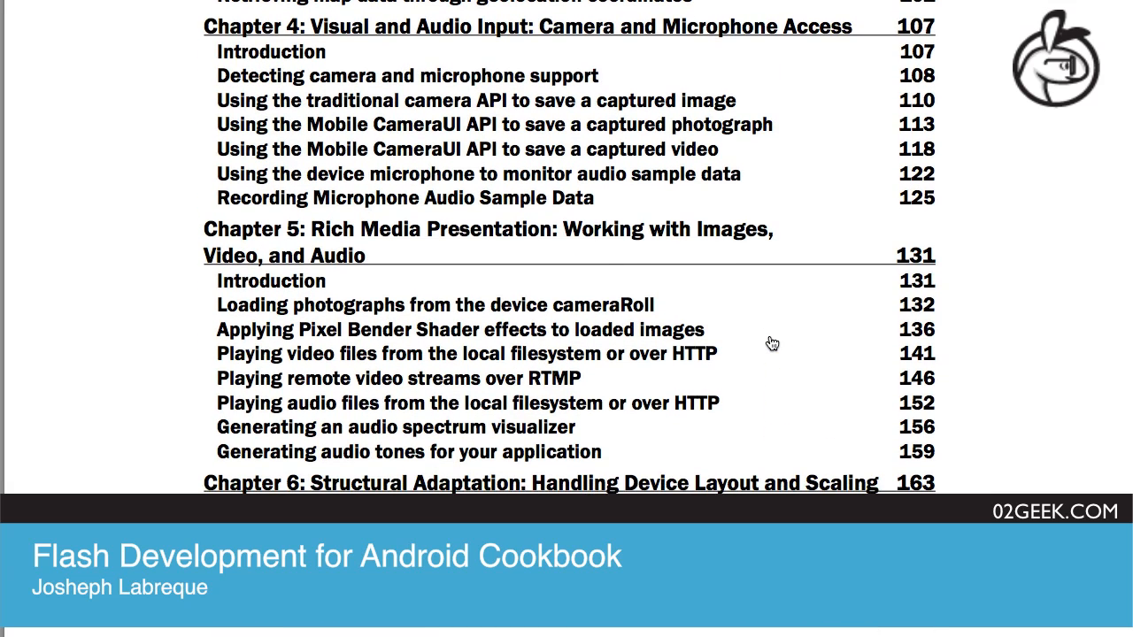
{"action": "scroll", "scroll_direction": "down", "scroll_amount": 3}
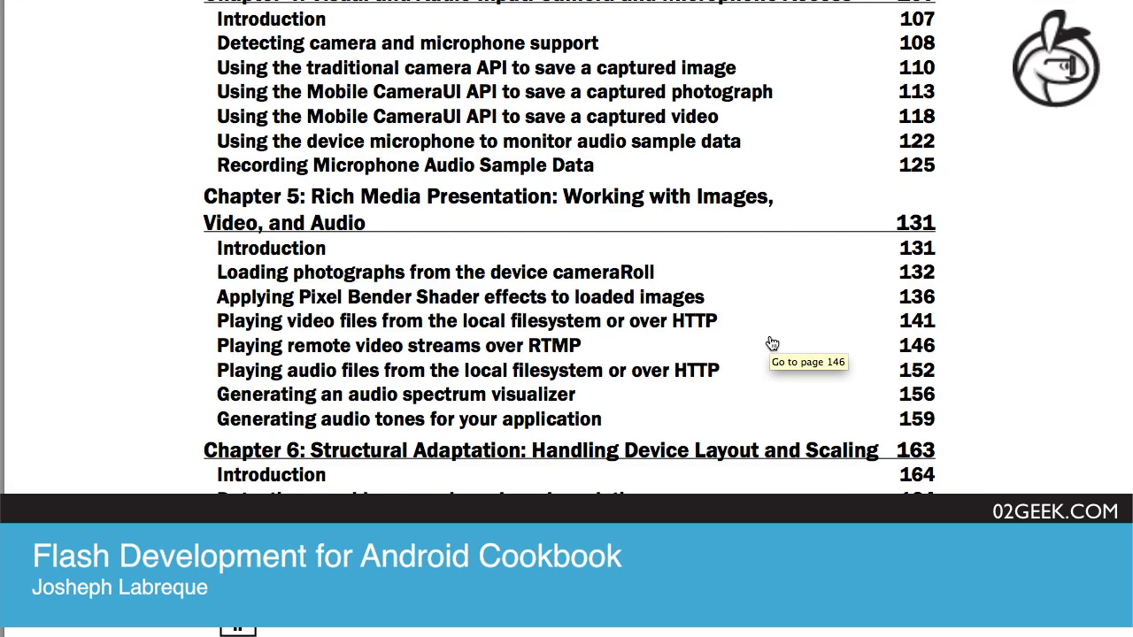
{"action": "scroll", "scroll_direction": "down", "scroll_amount": 3}
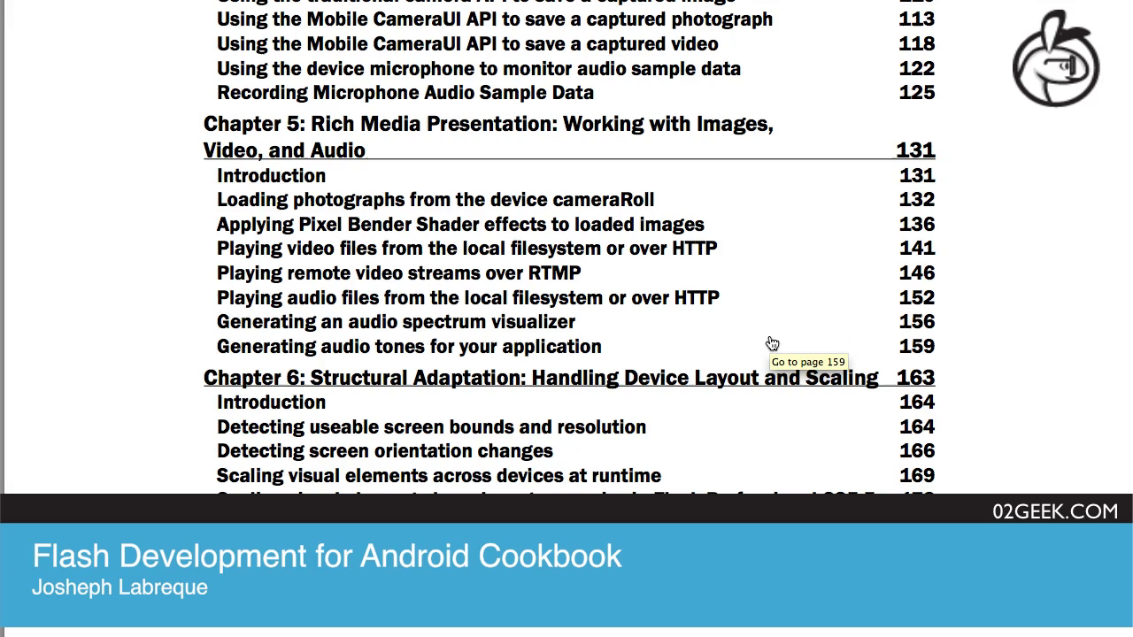
{"action": "mouse_move", "coordinate": [620, 269]}
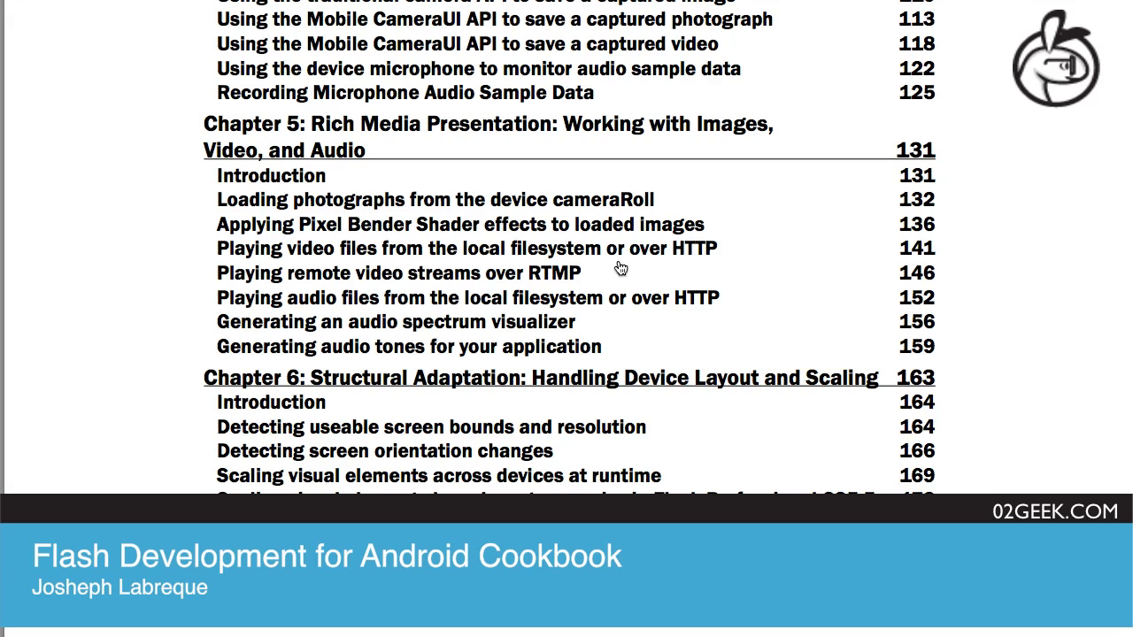
{"action": "mouse_move", "coordinate": [776, 292]}
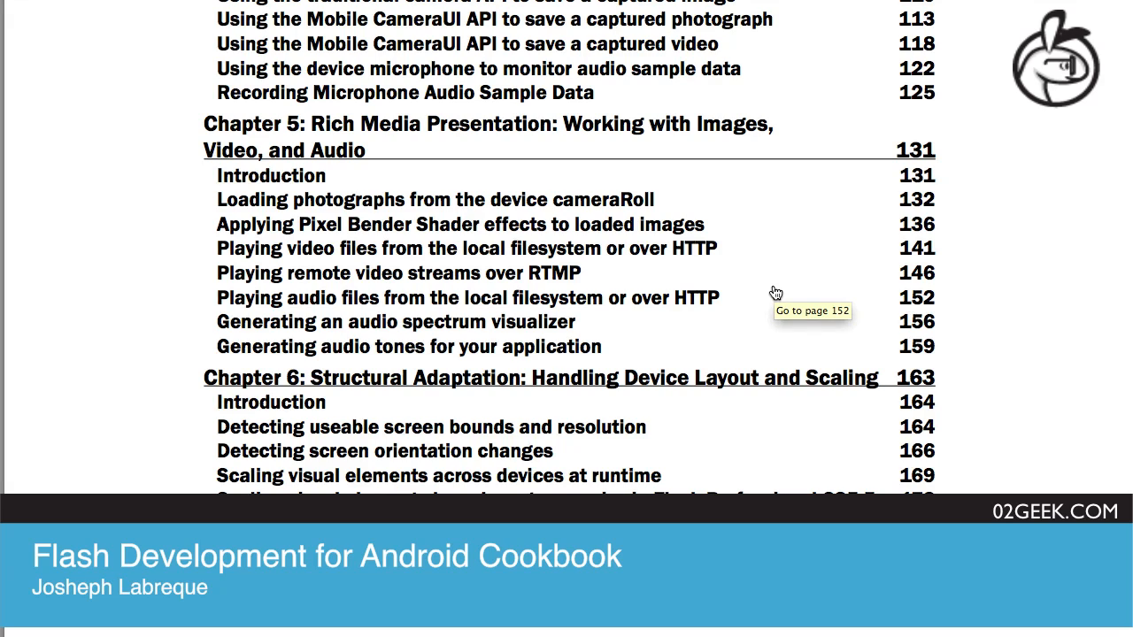
{"action": "mouse_move", "coordinate": [776, 294]}
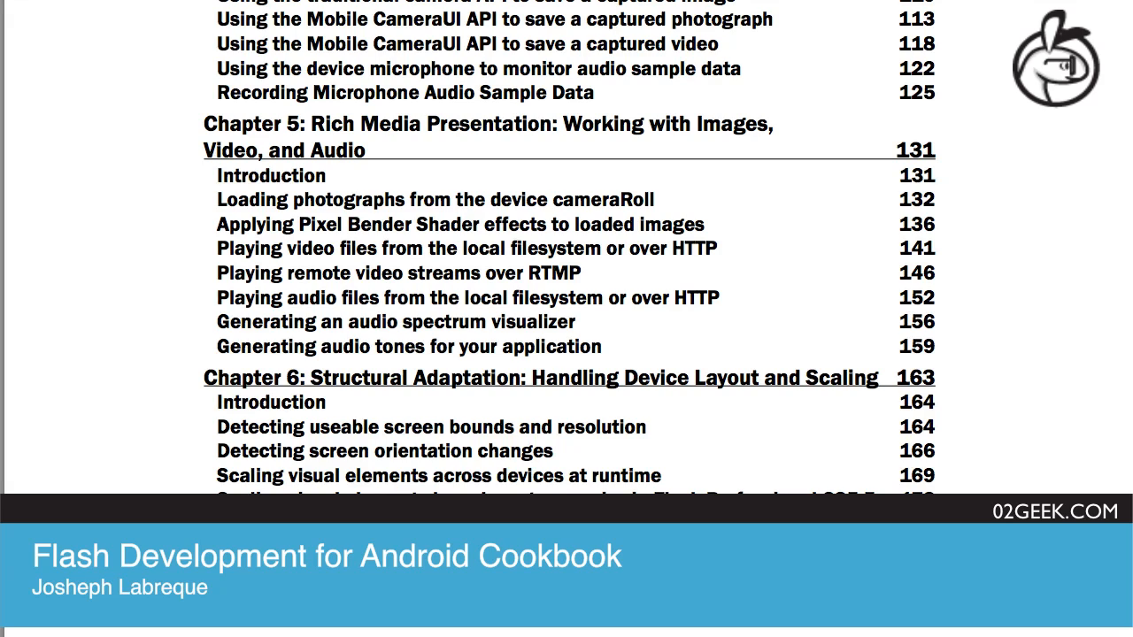
{"action": "mouse_move", "coordinate": [789, 294]}
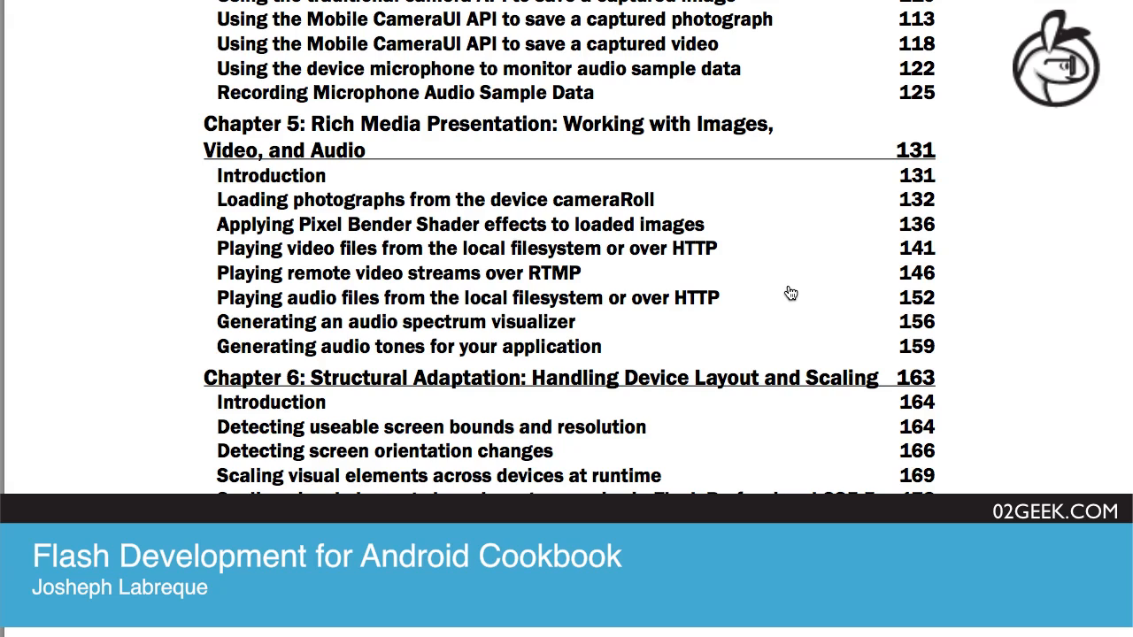
{"action": "mouse_move", "coordinate": [659, 266]}
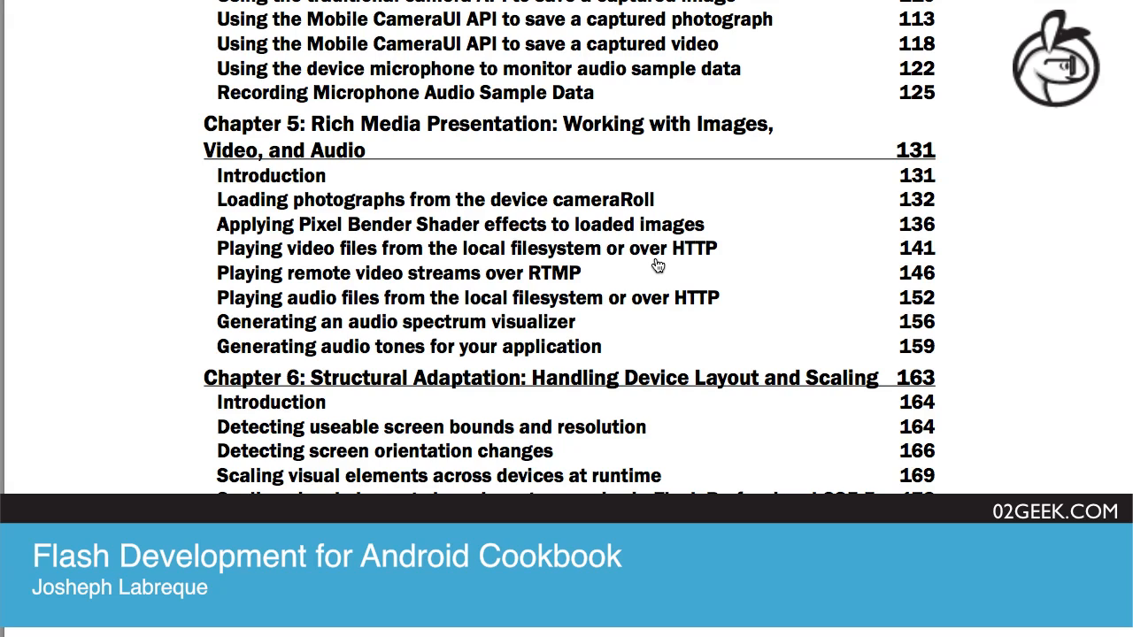
{"action": "mouse_move", "coordinate": [637, 283]}
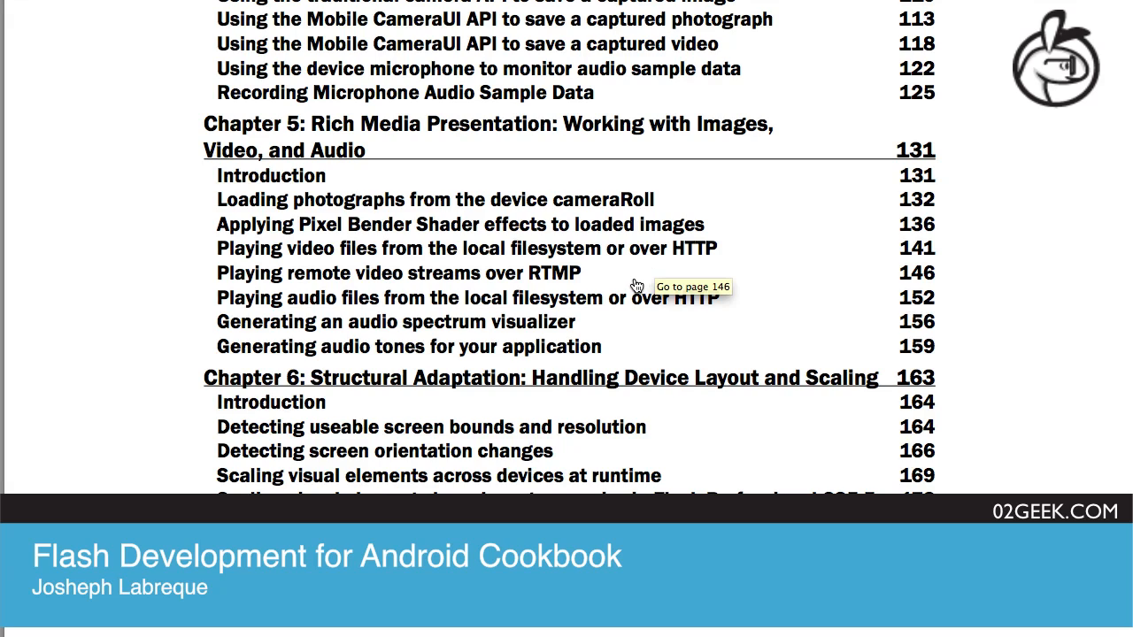
{"action": "mouse_move", "coordinate": [682, 305]}
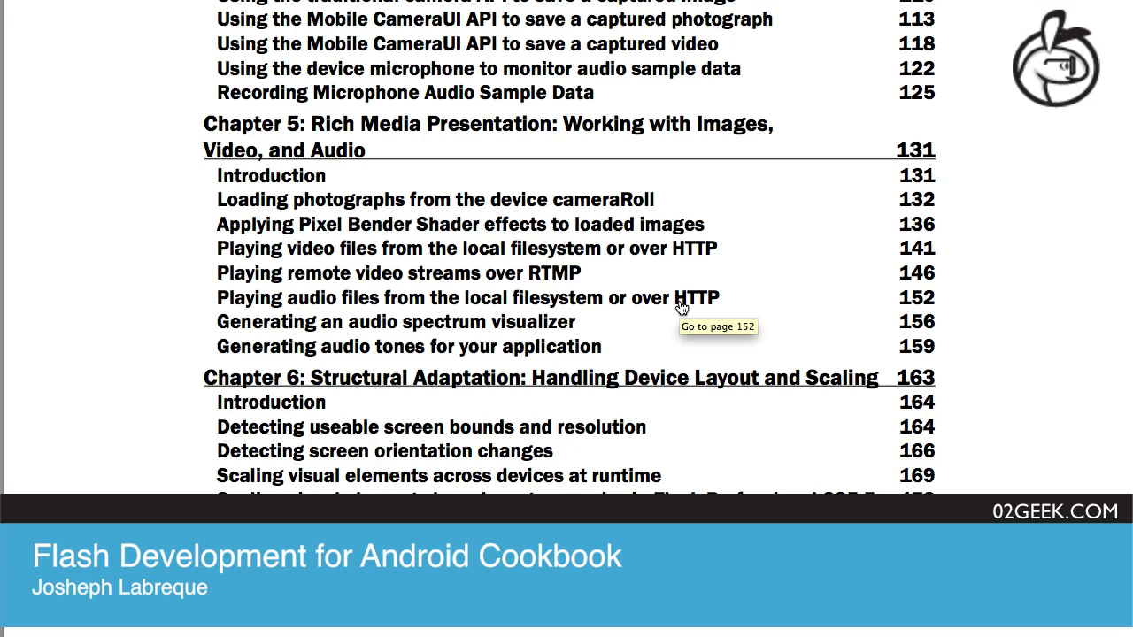